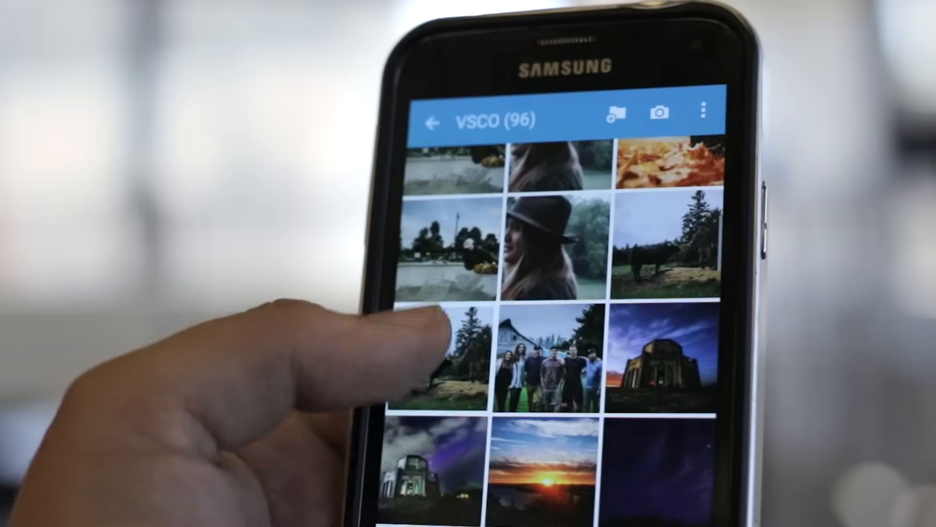
View the Milky Way night-sky photo full size from the Google Photos folder and download it.
scroll("down", 3)
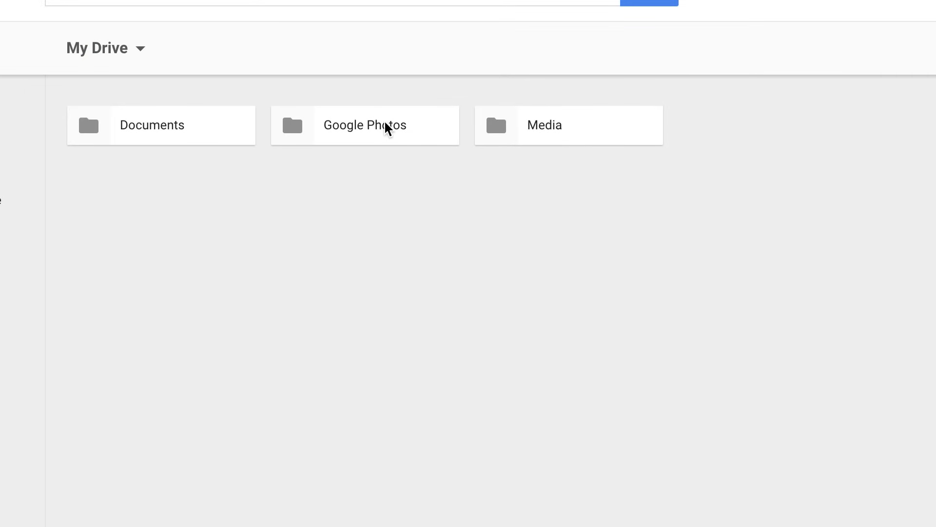
double_click(365, 125)
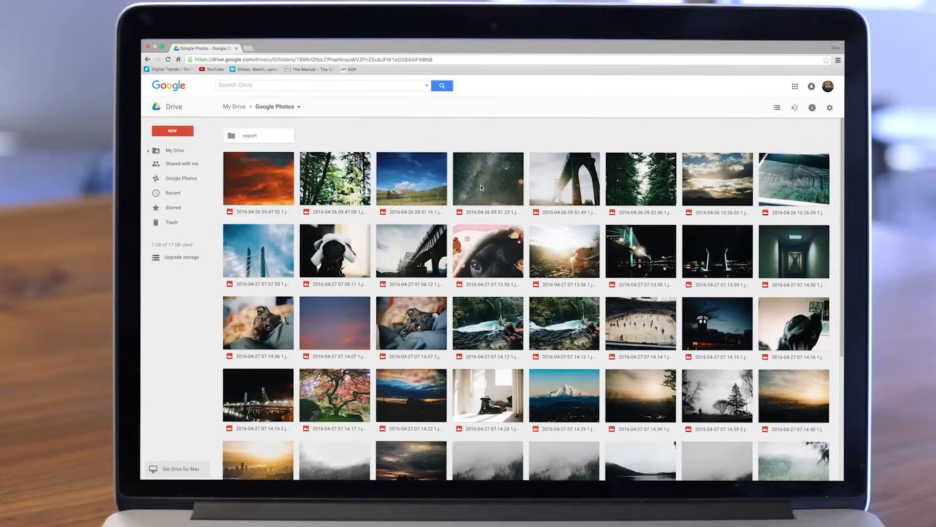
double_click(488, 179)
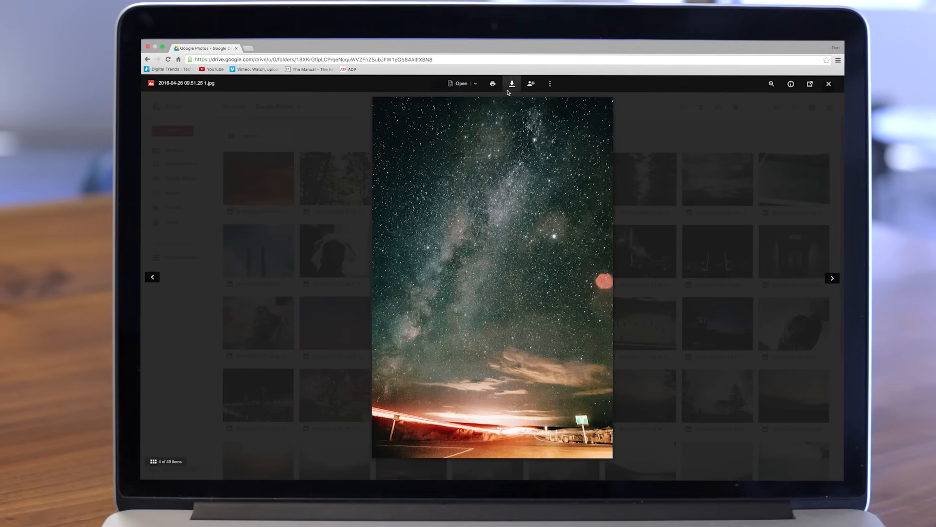
left_click(511, 84)
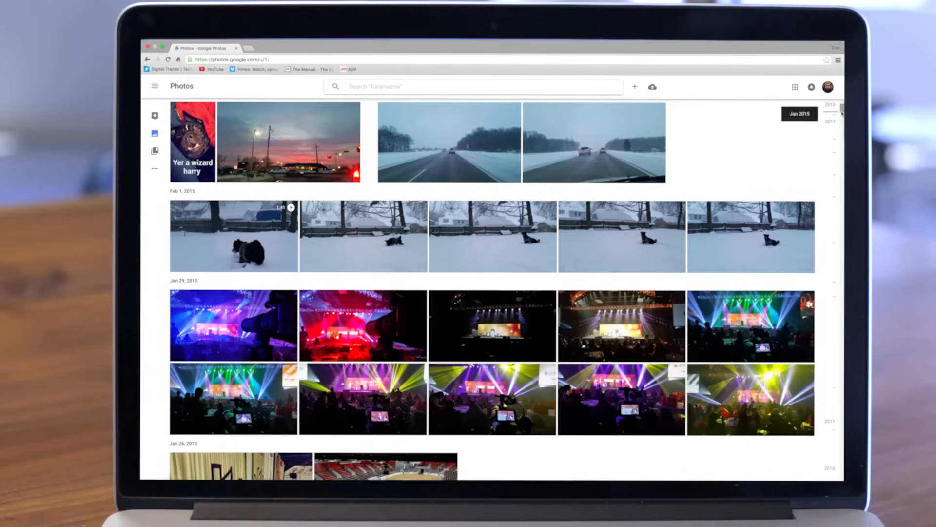
Share the Winter album on Facebook from Documents, then show the Albums collection in Google Photos.
scroll("down", 3)
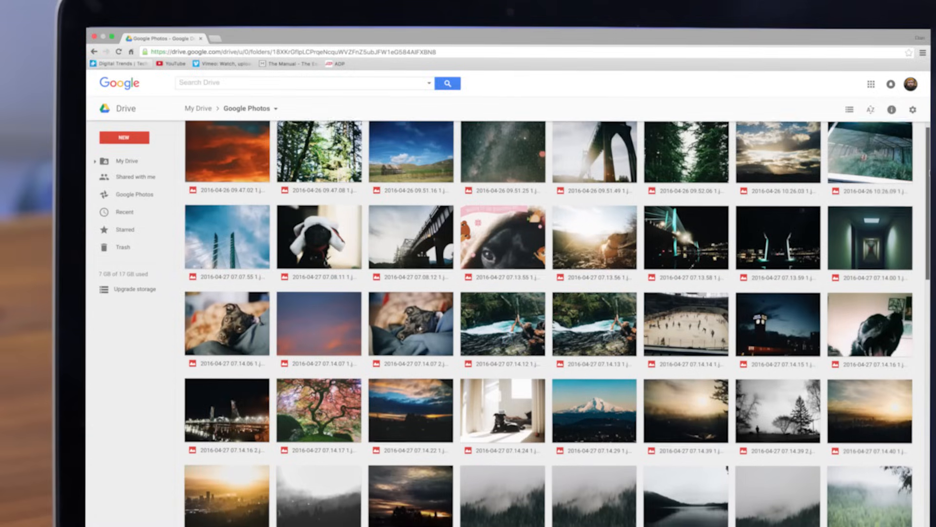
scroll("down", 3)
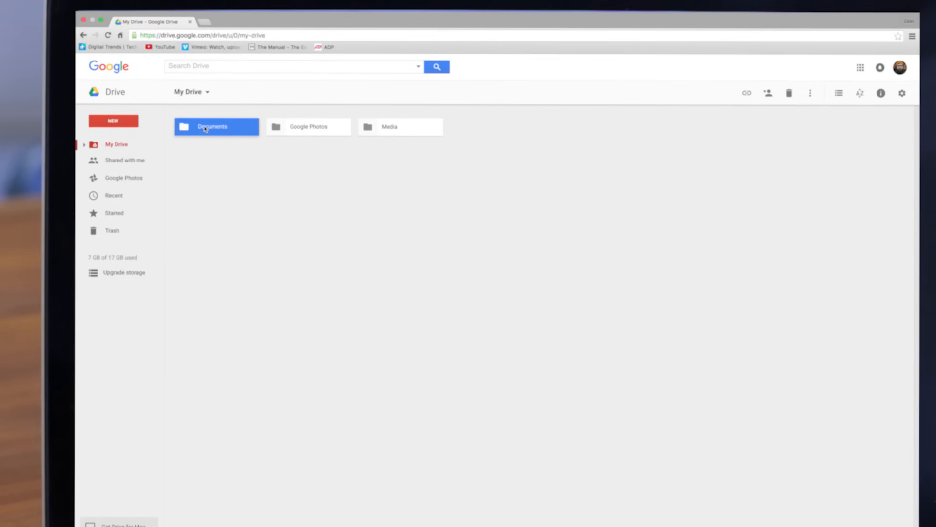
double_click(213, 127)
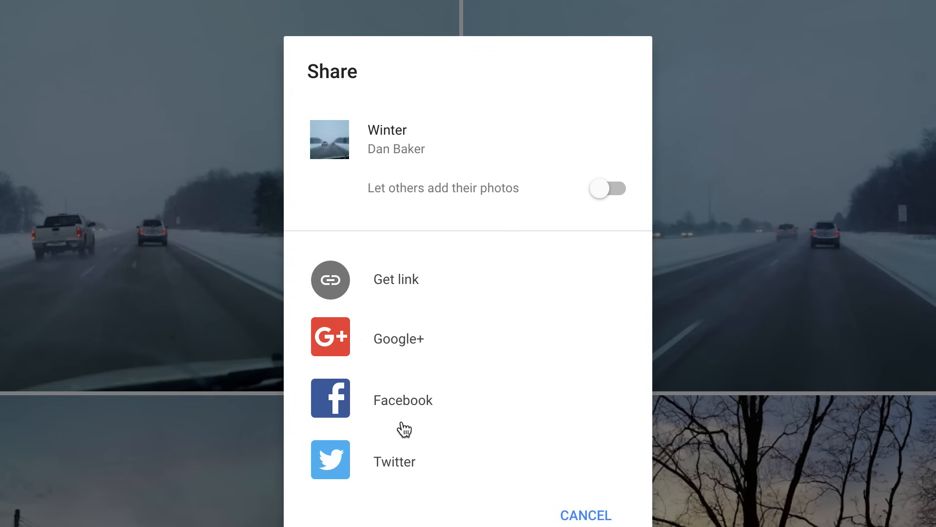
left_click(330, 336)
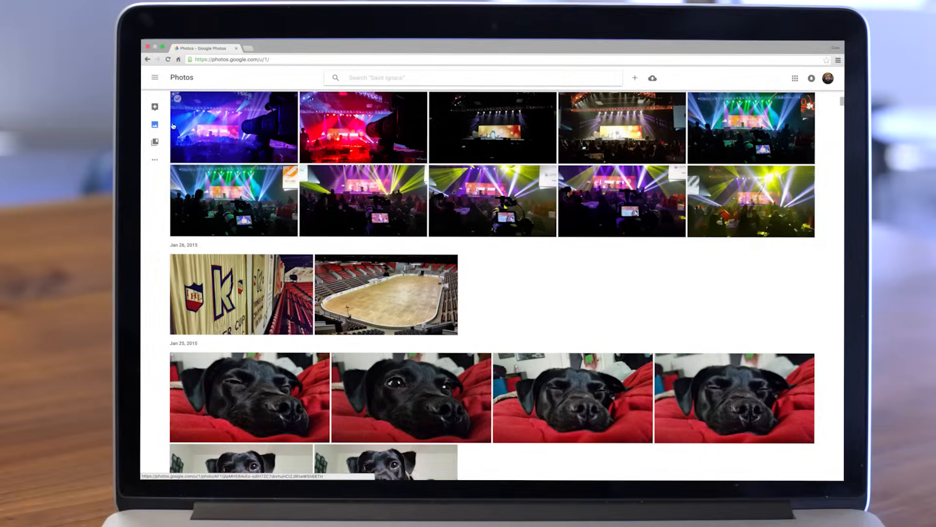
mouse_move(154, 142)
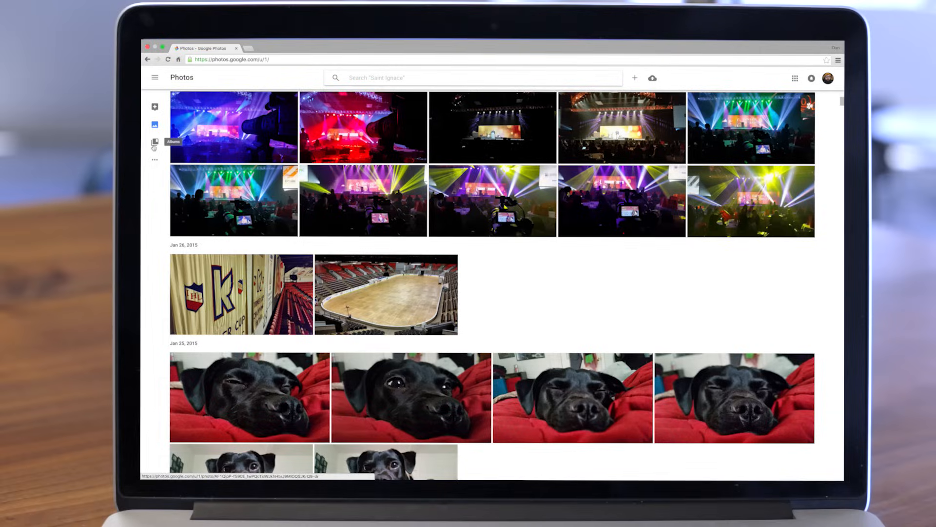
left_click(155, 77)
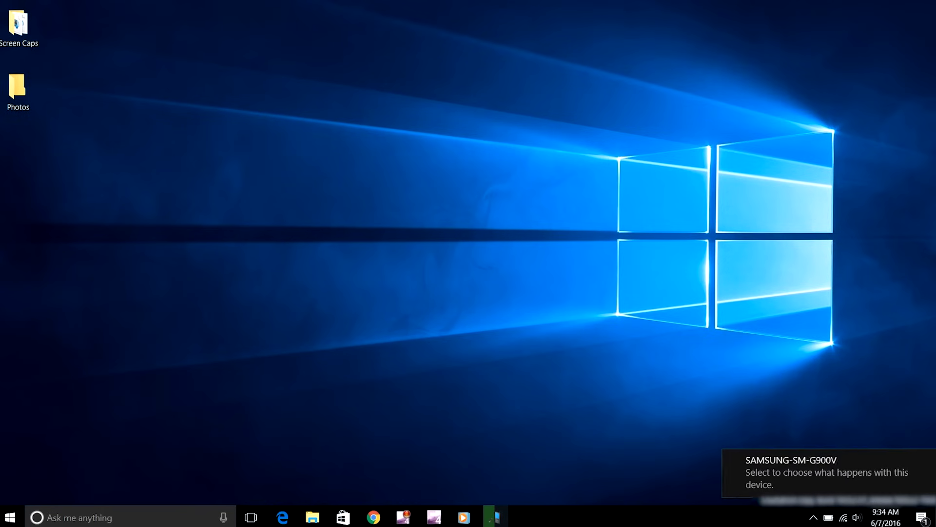
Show the AutoPlay choices for the connected Samsung phone from its notification.
left_click(815, 472)
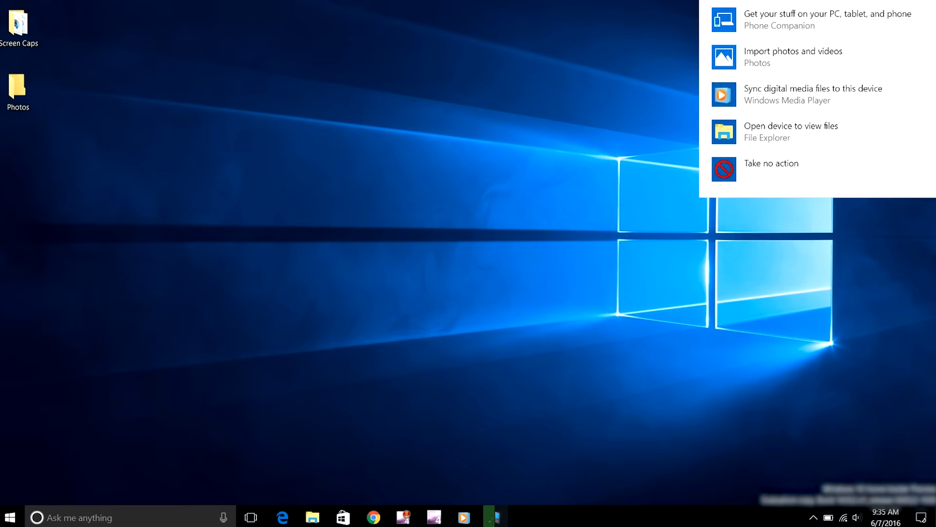